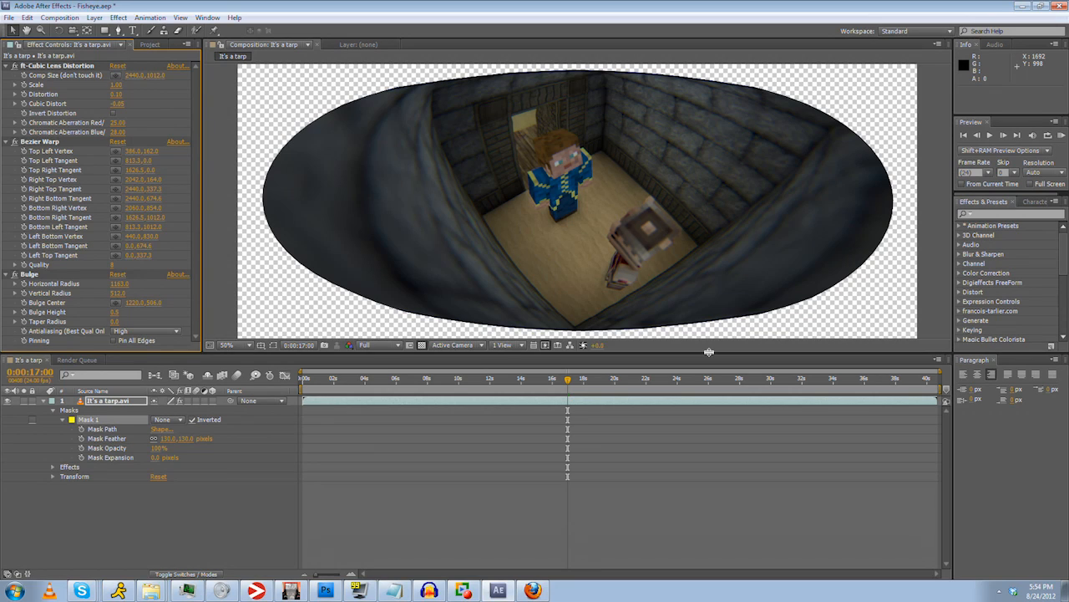
pyautogui.moveTo(777, 194)
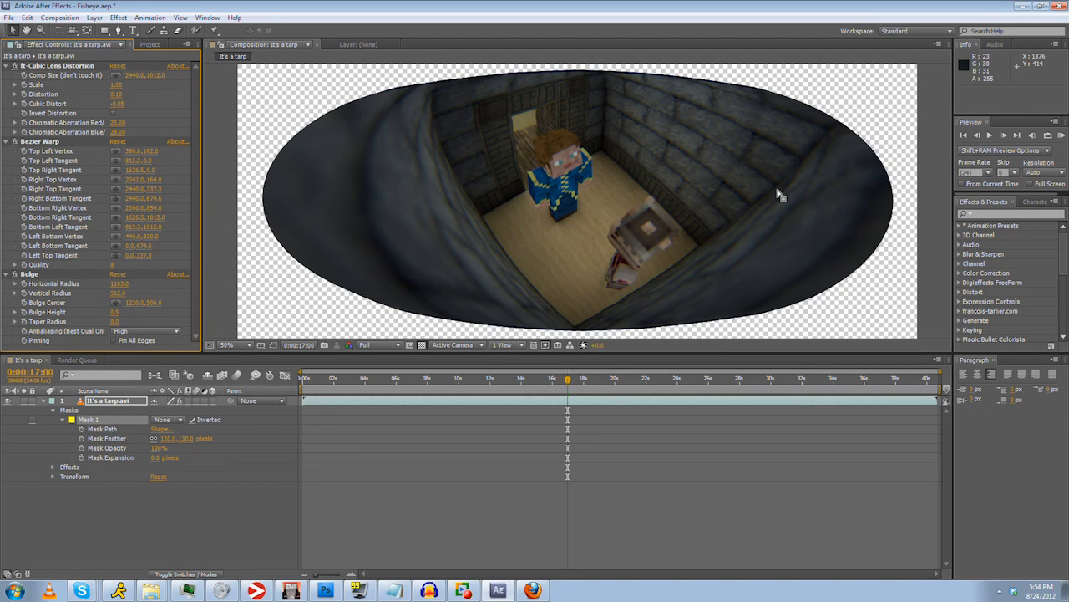
pyautogui.moveTo(722, 132)
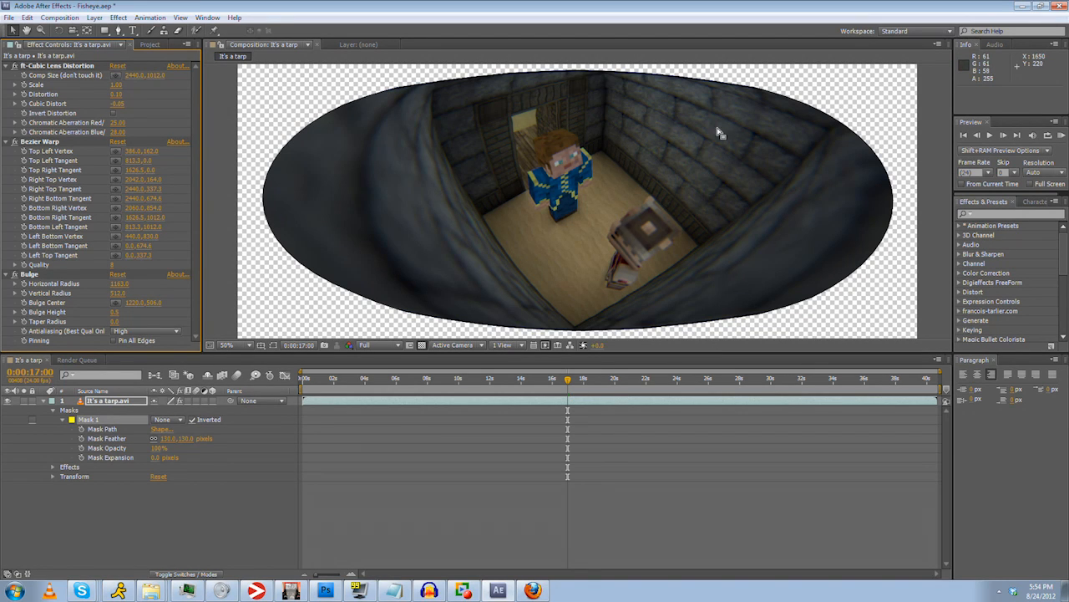
pyautogui.moveTo(705, 172)
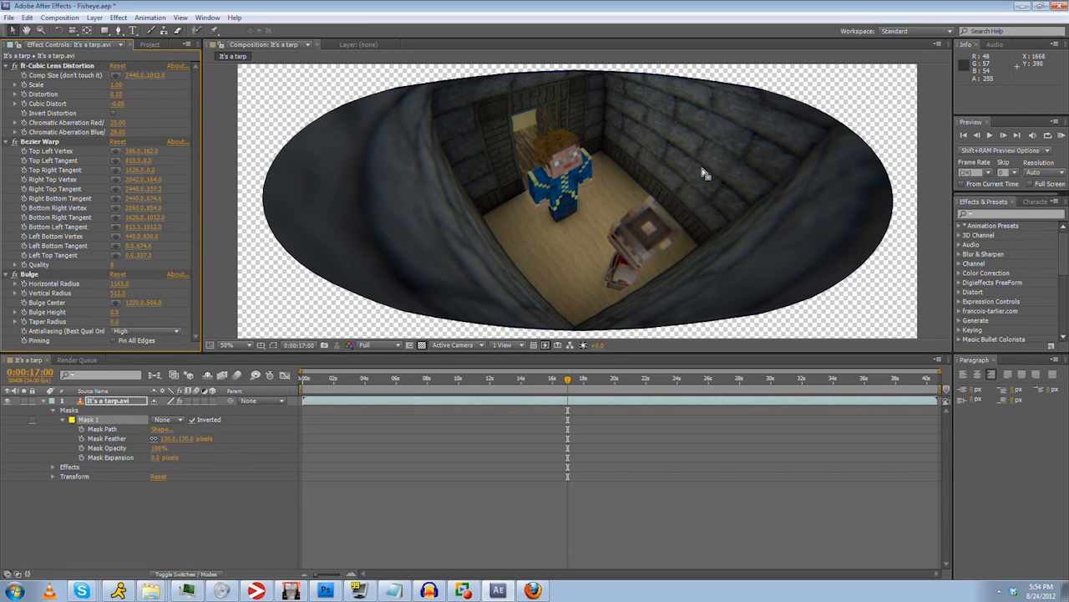
pyautogui.moveTo(262, 167)
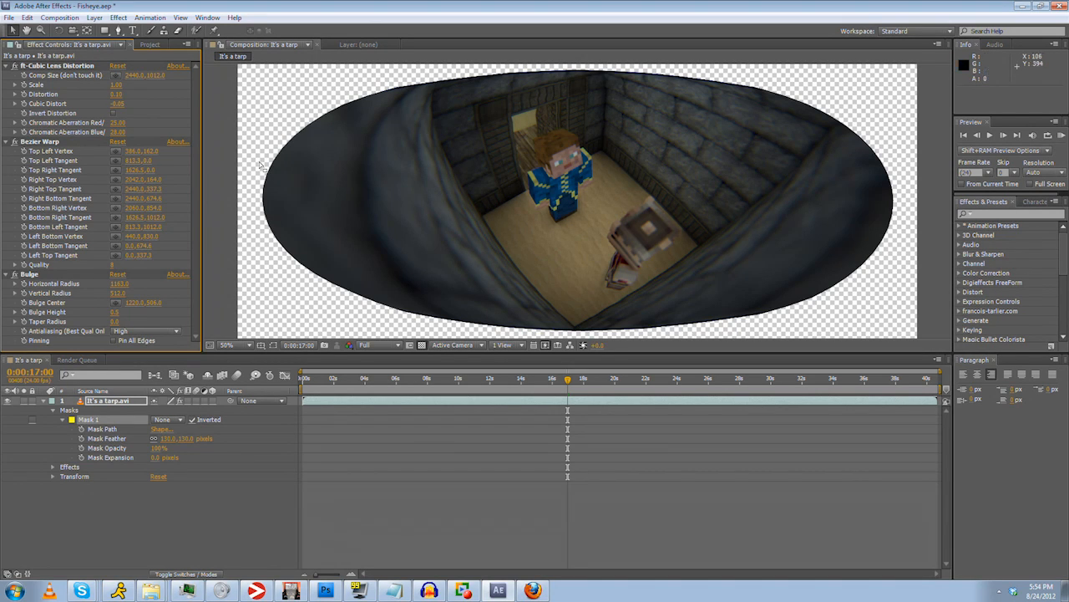
pyautogui.moveTo(399, 120)
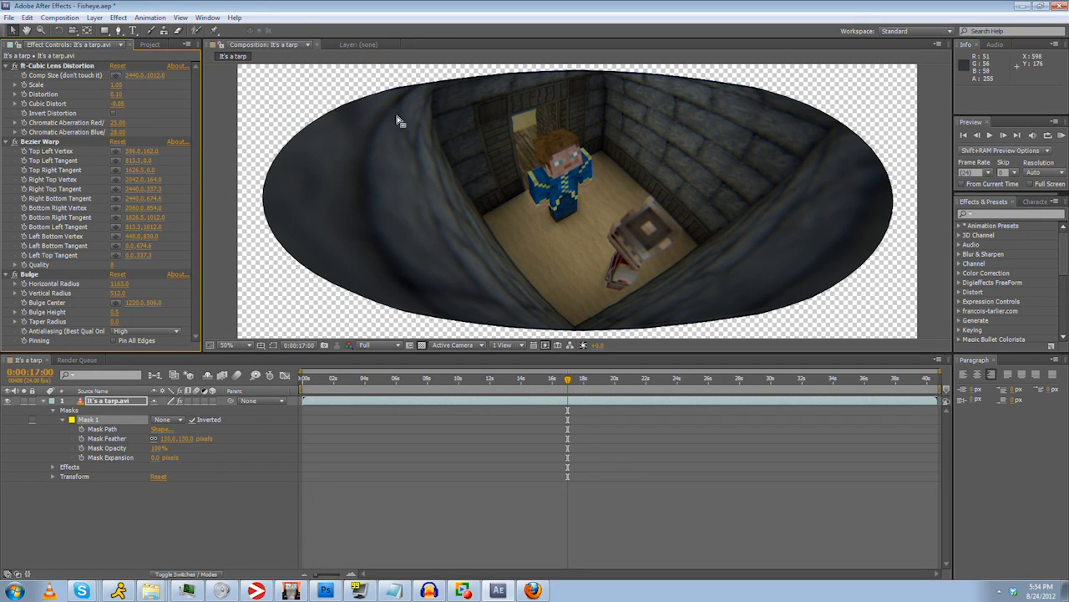
pyautogui.moveTo(508, 327)
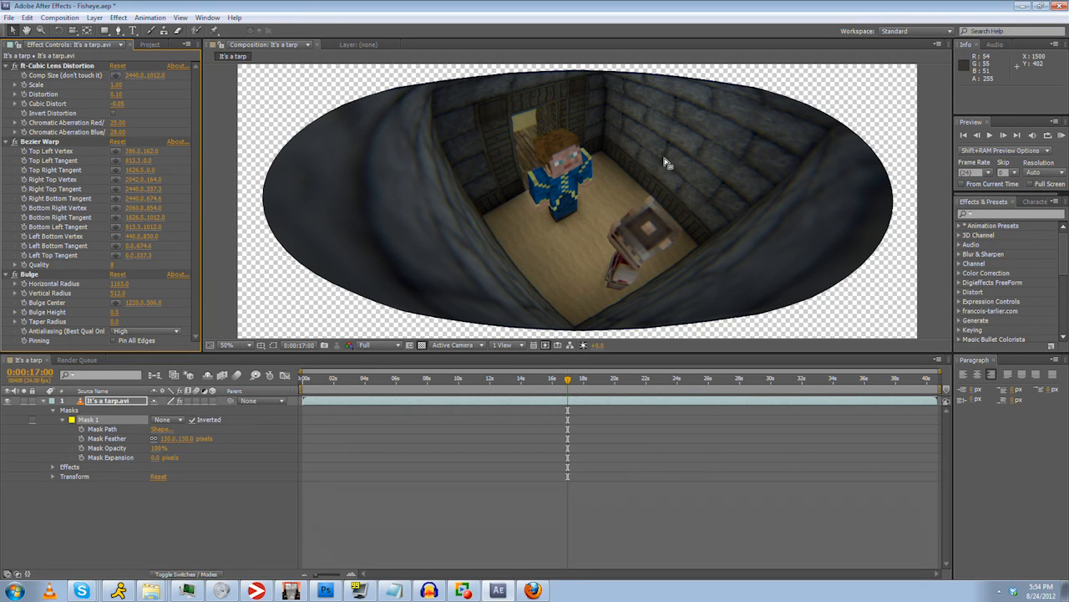
pyautogui.moveTo(770, 155)
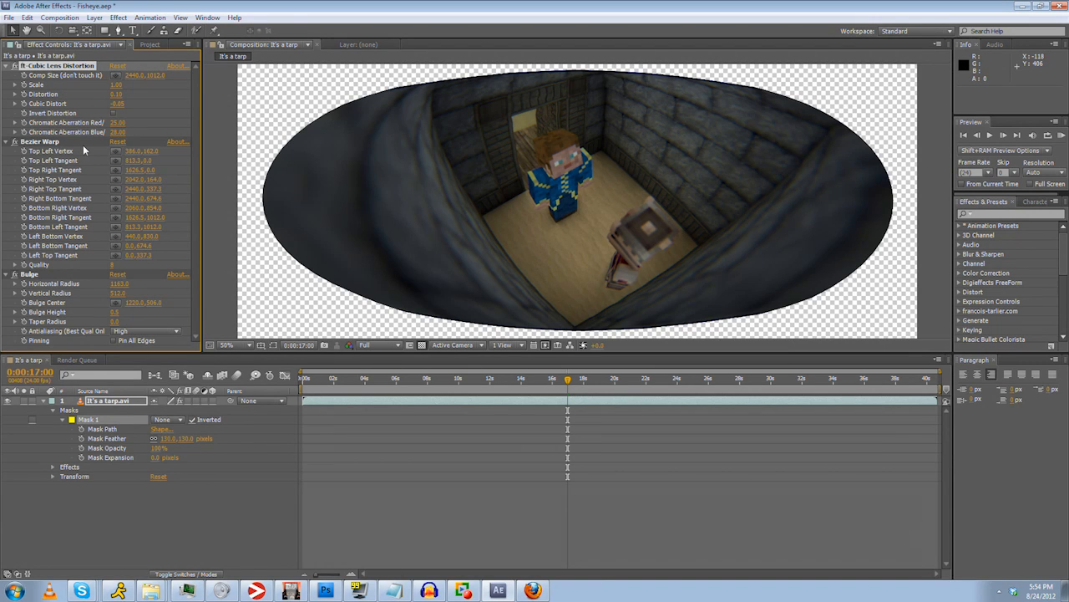
pyautogui.moveTo(70, 150)
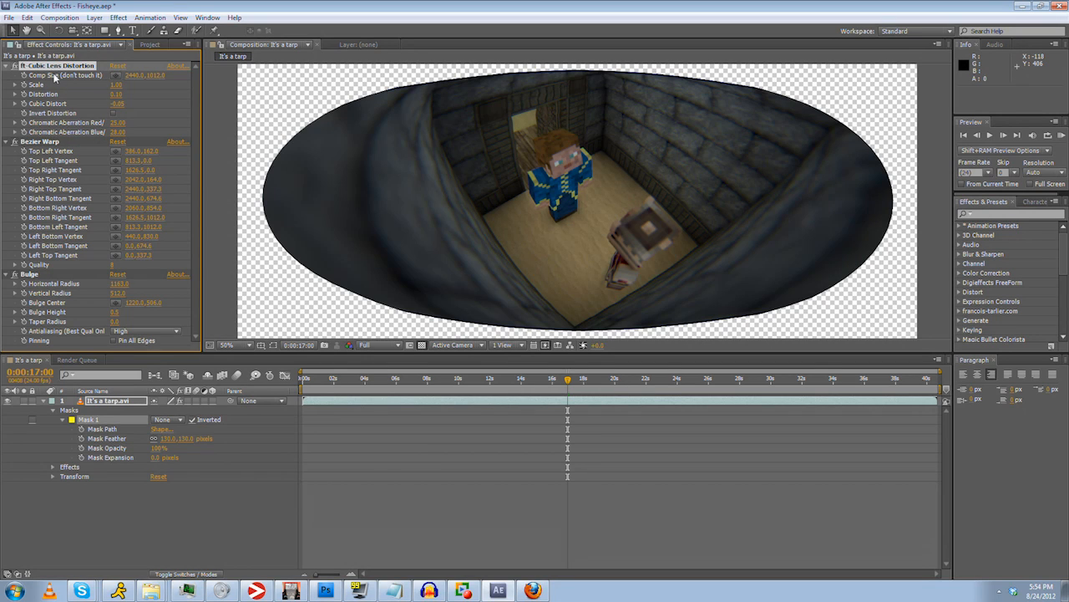
pyautogui.moveTo(526, 541)
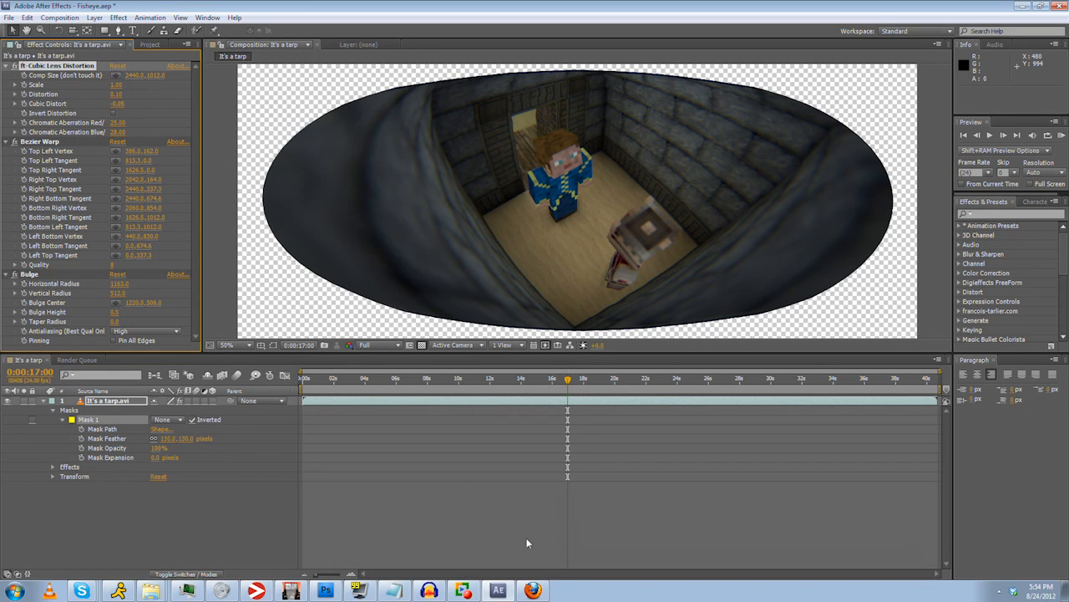
pyautogui.moveTo(533, 591)
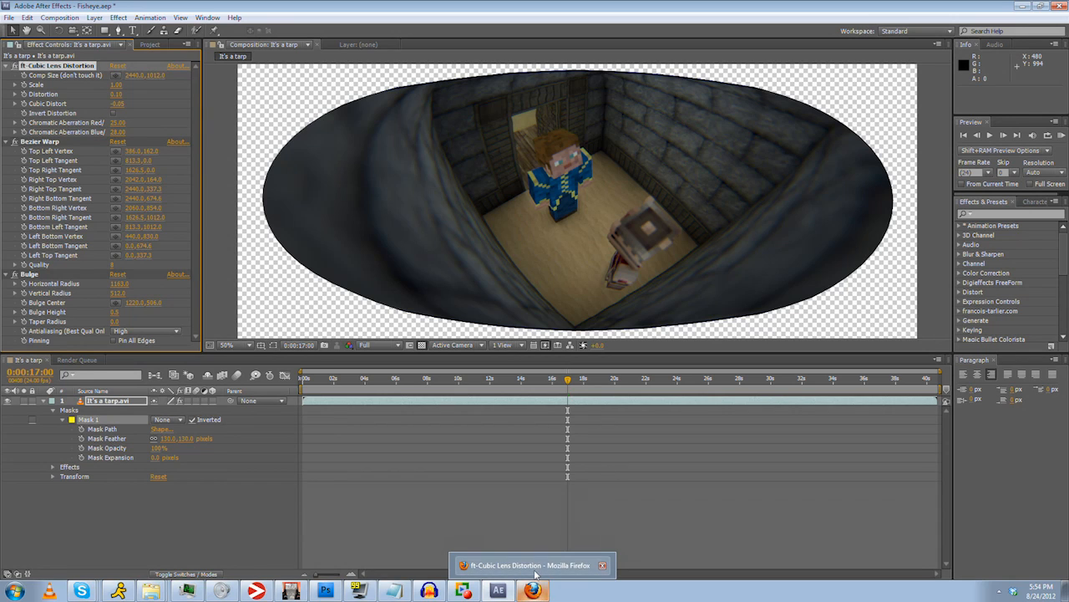
# - Browse the ft-Cubic Lens Distortion plugin page and the chromatic aberration example photos in Firefox
pyautogui.click(531, 564)
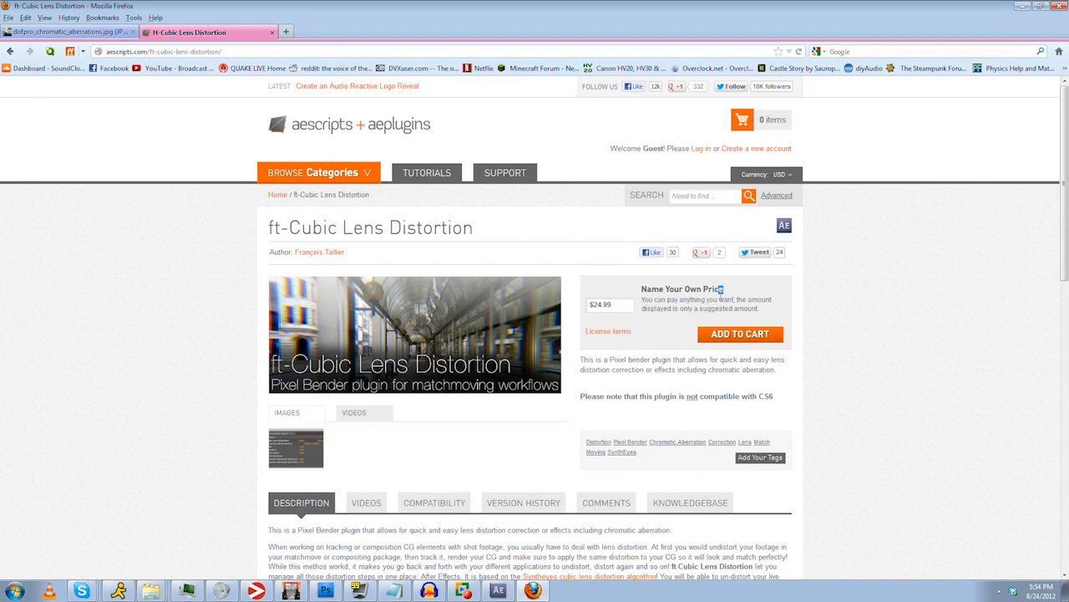
pyautogui.scroll(-3)
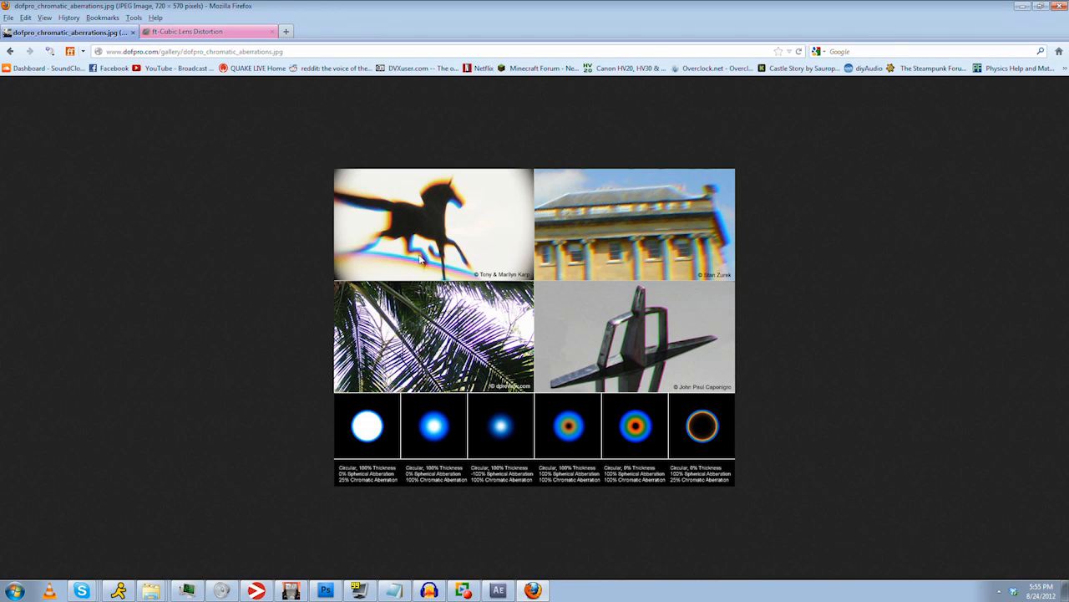
pyautogui.moveTo(618, 308)
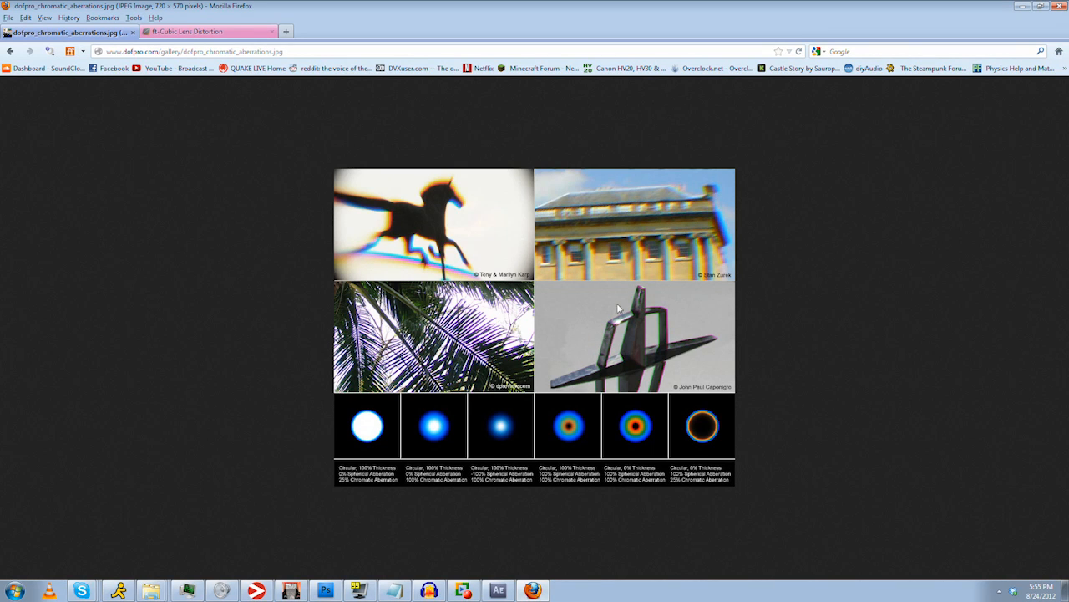
pyautogui.moveTo(599, 314)
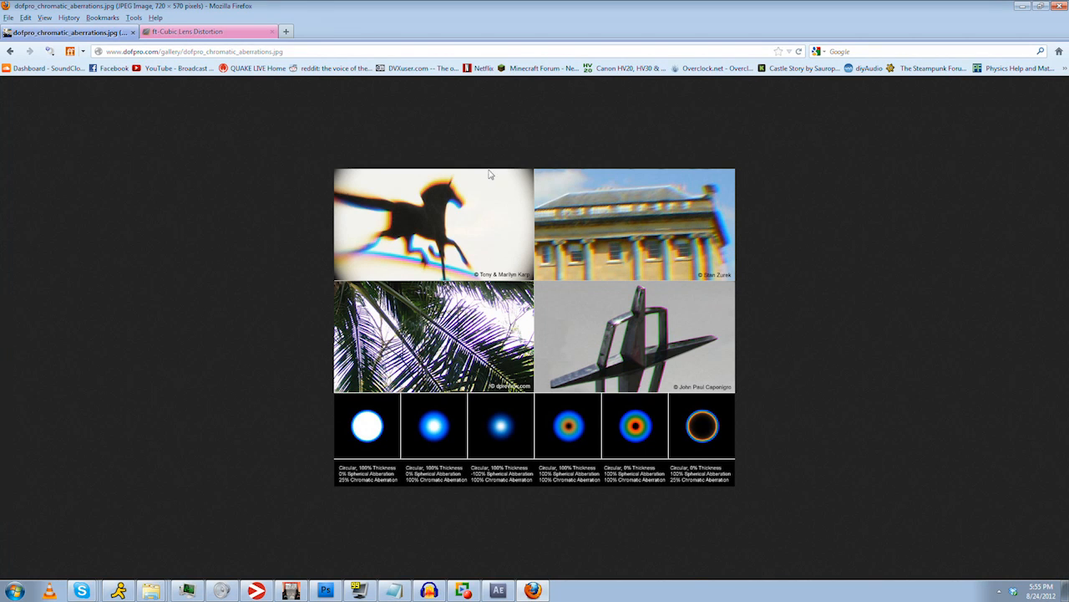
pyautogui.moveTo(518, 250)
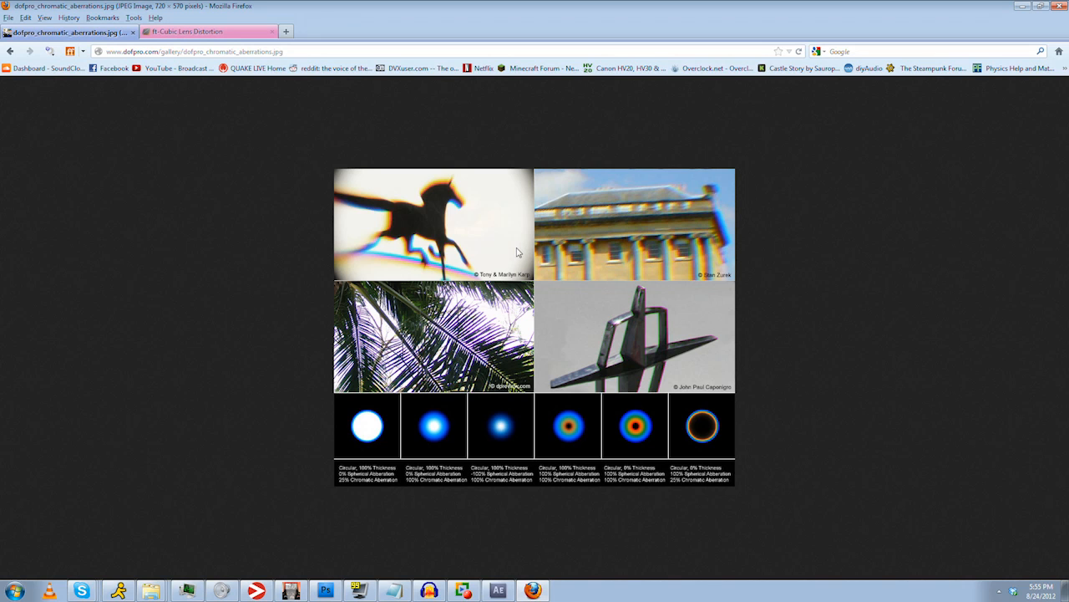
pyautogui.moveTo(545, 261)
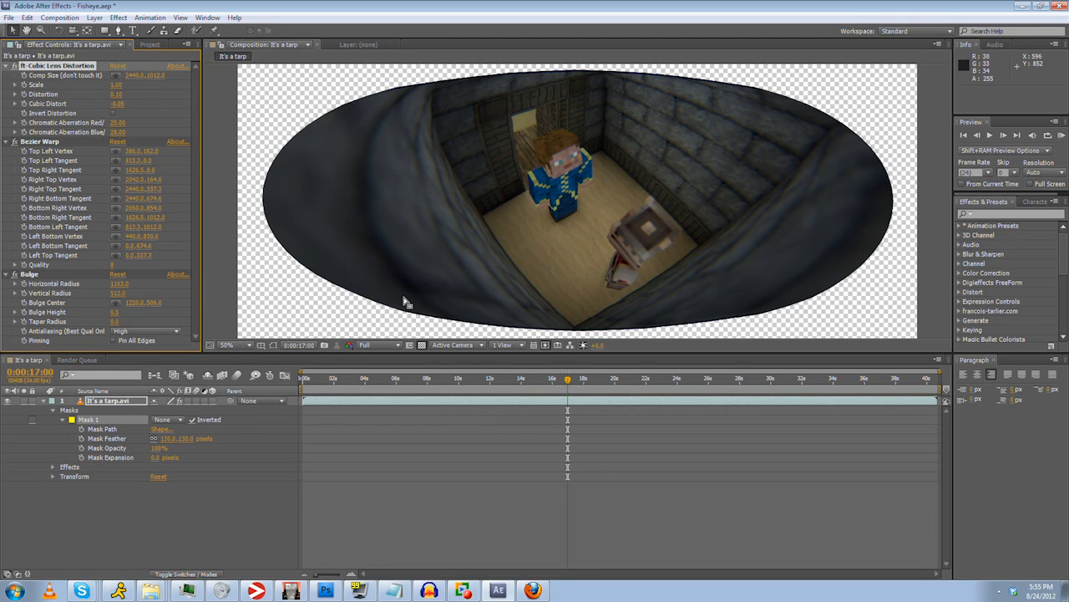
pyautogui.moveTo(54, 87)
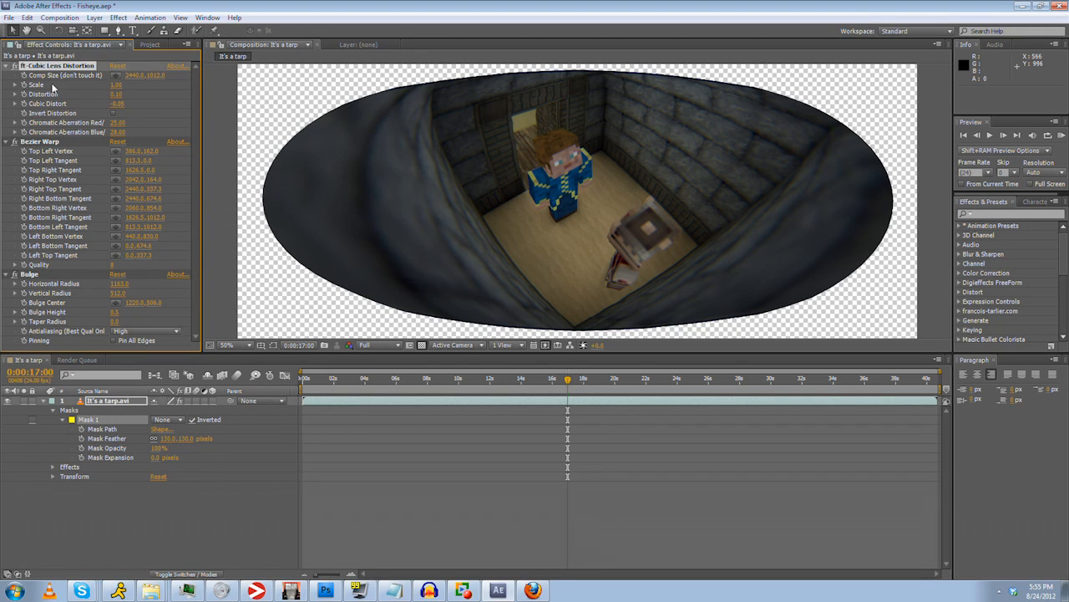
# - Keep only Bezier Warp on the clip and pull its edges into a symmetrical oval
pyautogui.click(151, 43)
pyautogui.write('bez')
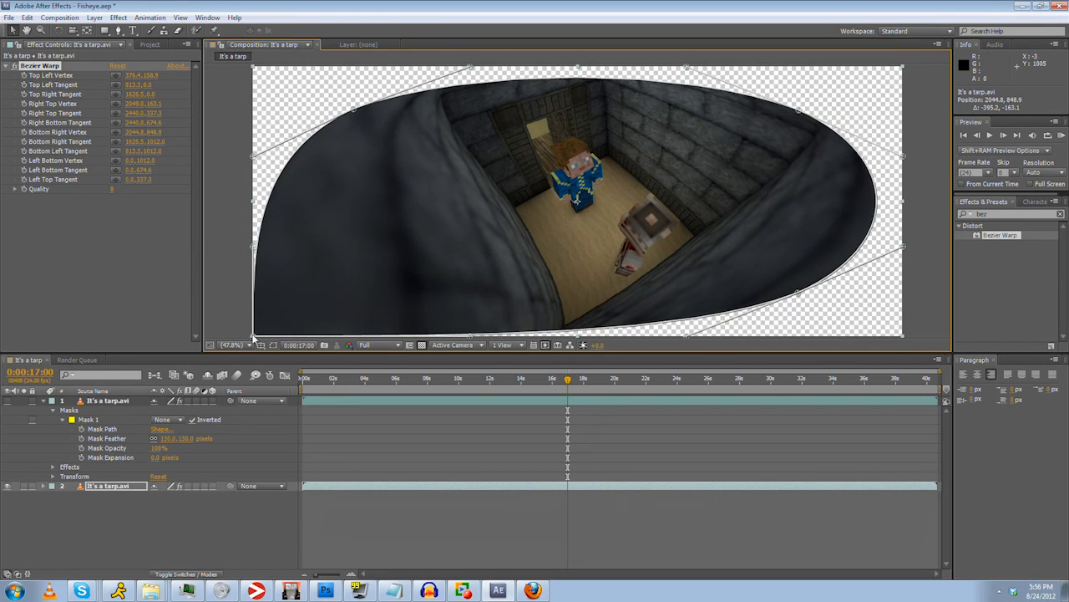
pyautogui.moveTo(259, 335); pyautogui.dragTo(359, 297)
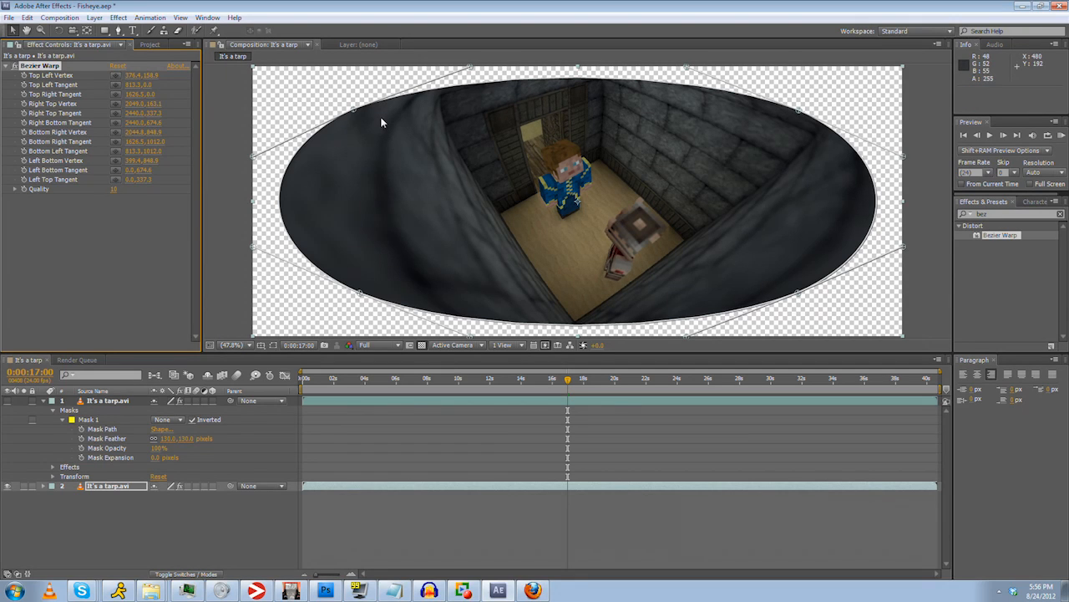
pyautogui.moveTo(123, 214)
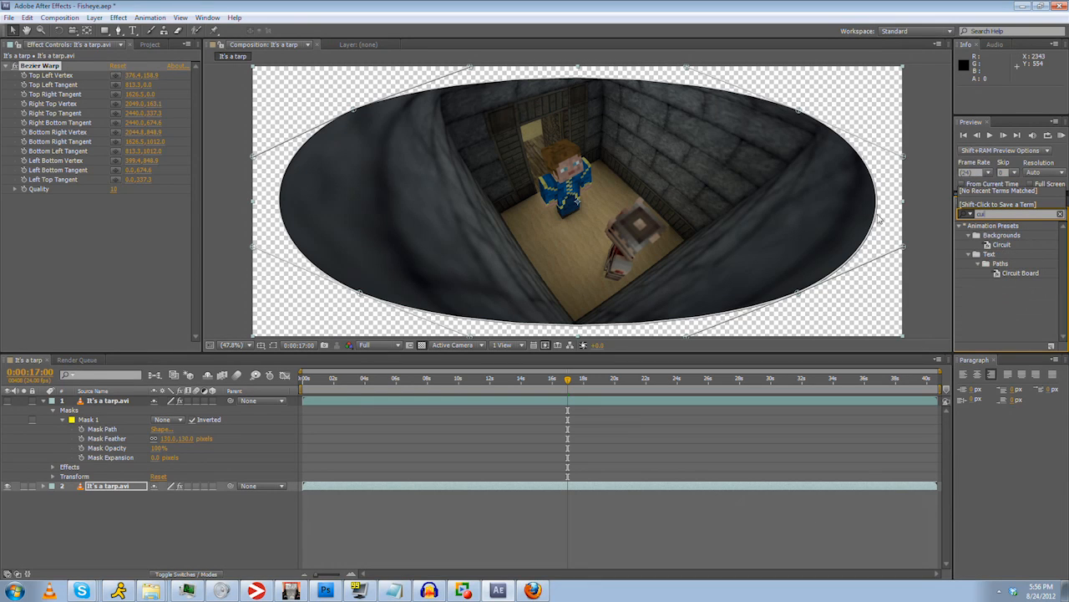
# - Apply Cubic Lens Distortion above Bezier Warp so the room bulges inside the oval frame
pyautogui.write('cub')
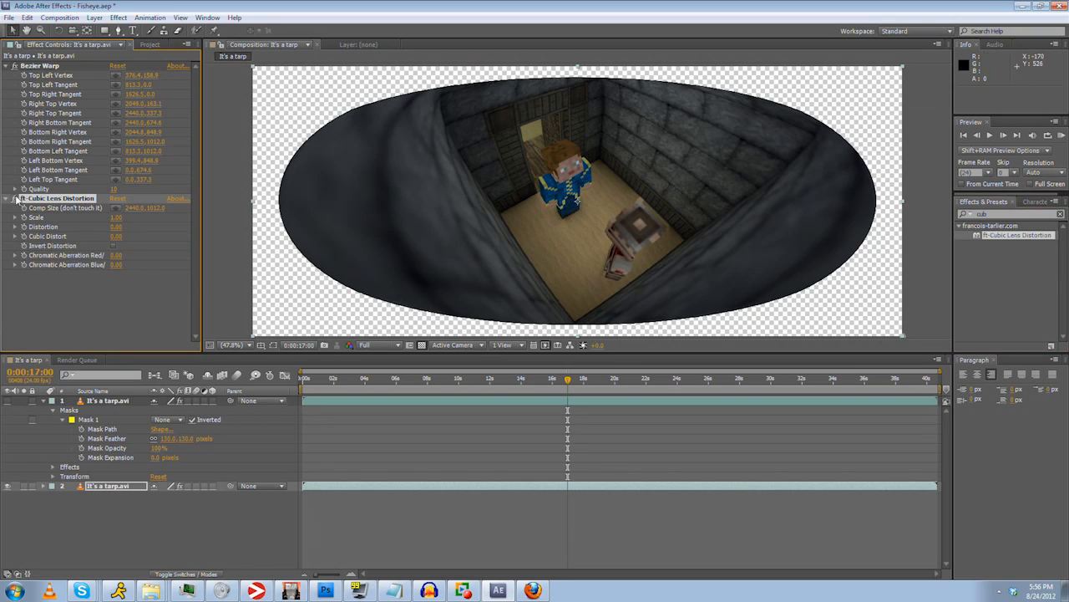
pyautogui.click(40, 65)
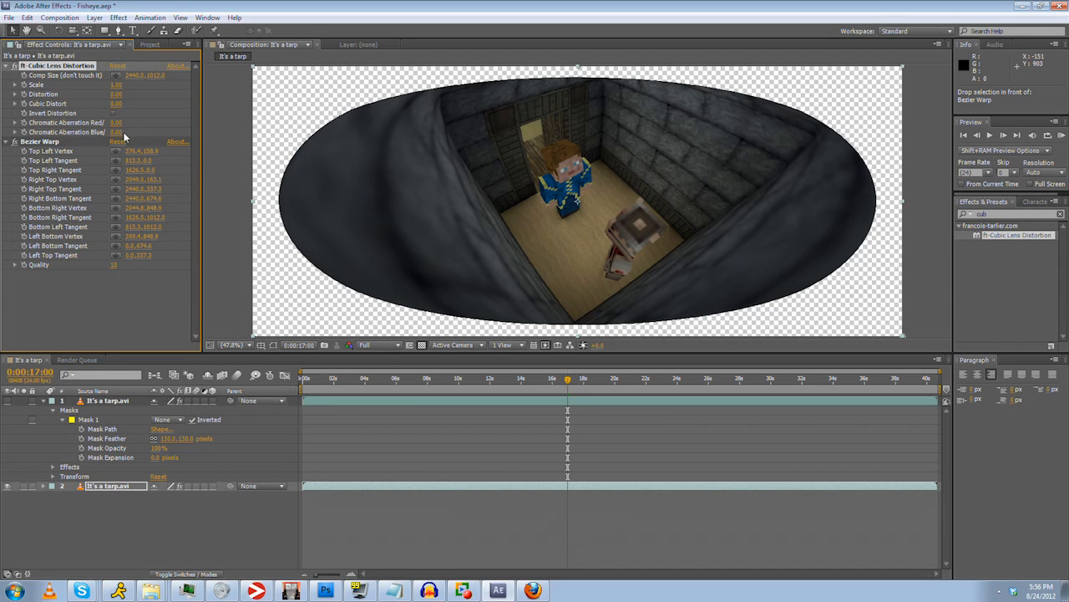
pyautogui.click(117, 123)
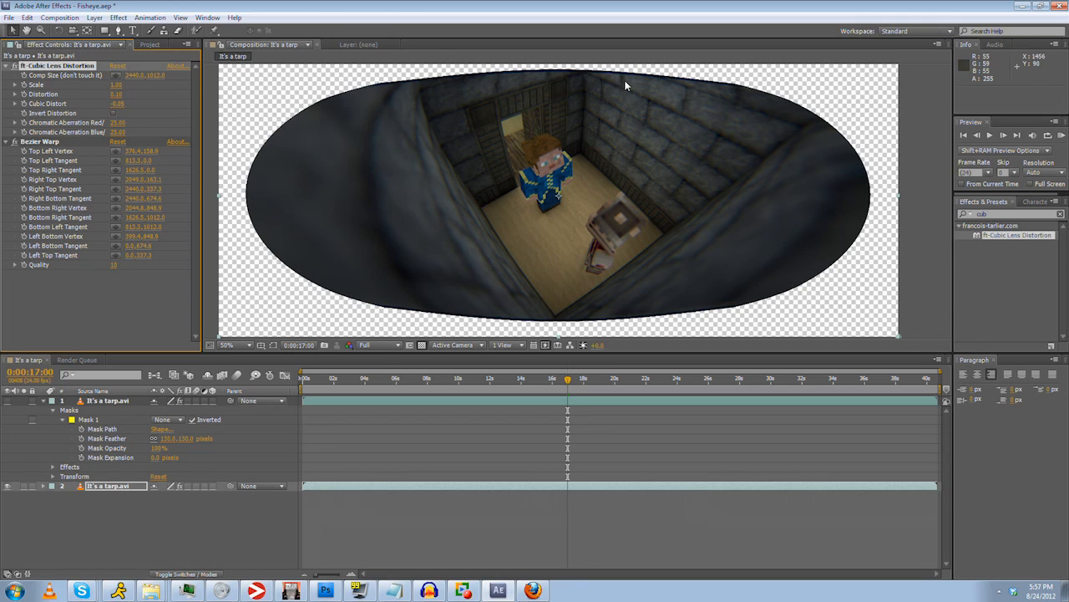
pyautogui.moveTo(512, 225)
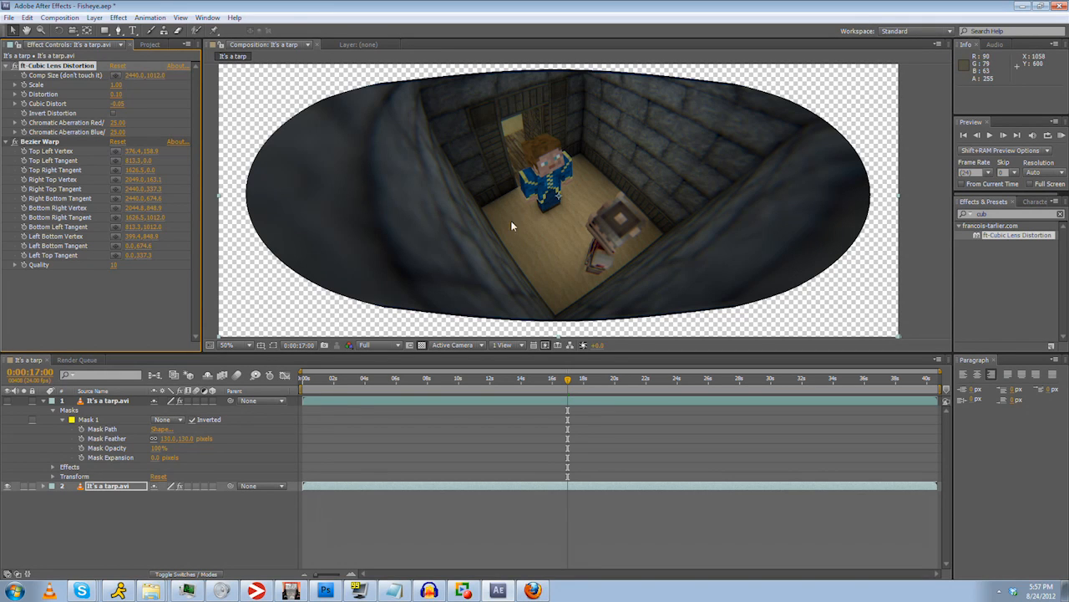
pyautogui.moveTo(504, 261)
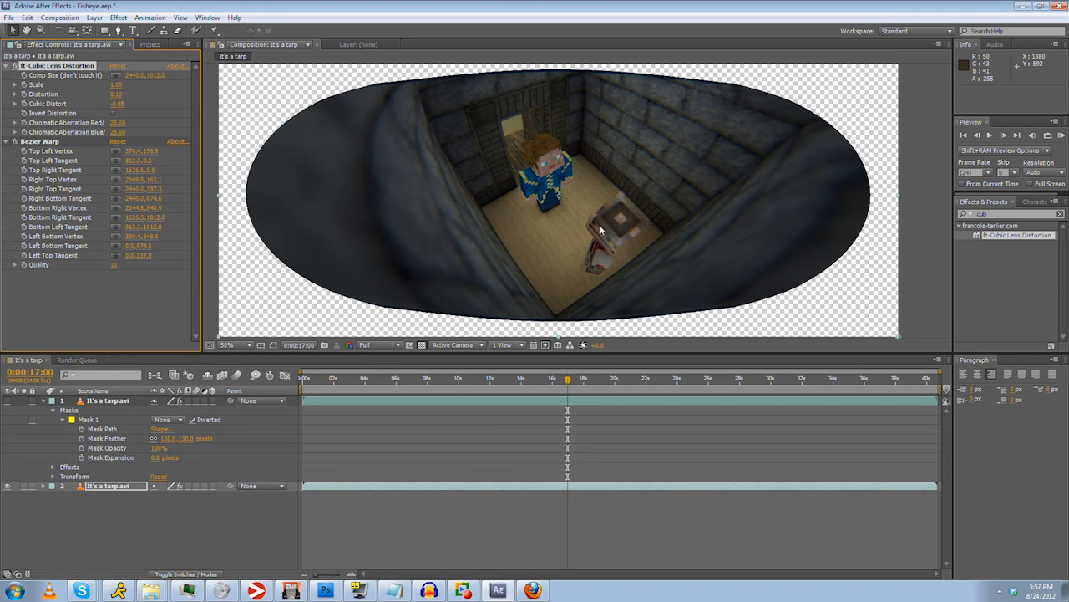
pyautogui.moveTo(488, 184)
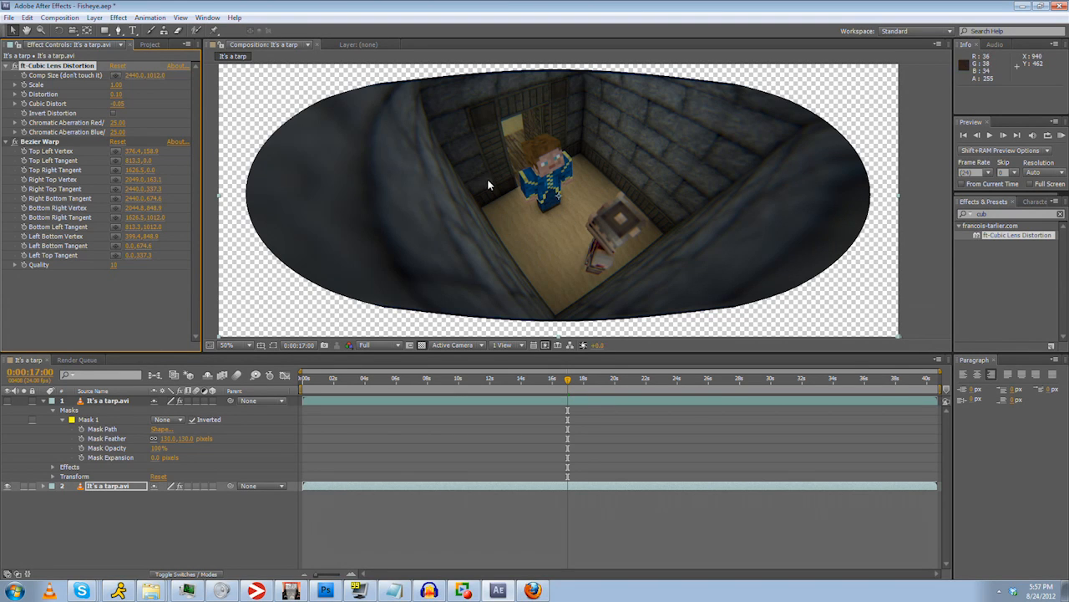
pyautogui.moveTo(552, 202)
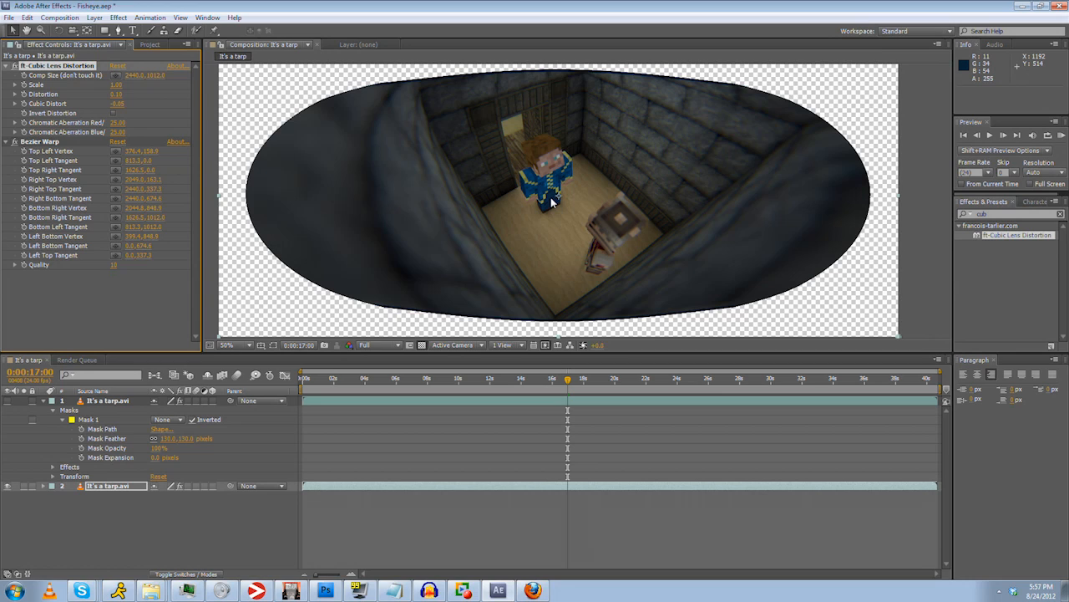
pyautogui.moveTo(543, 204)
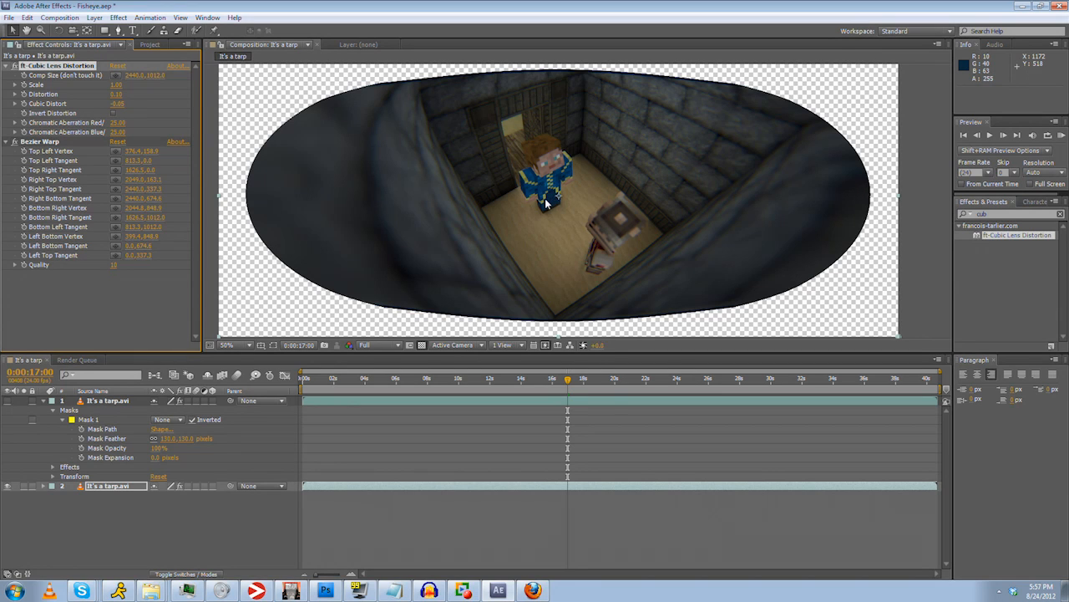
pyautogui.moveTo(543, 207)
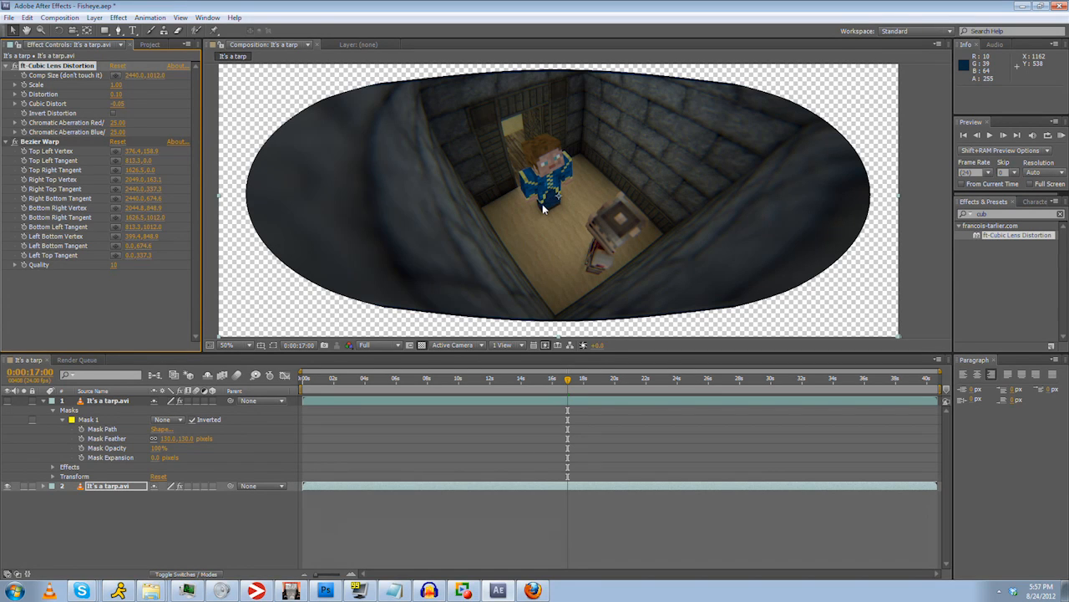
pyautogui.moveTo(493, 246)
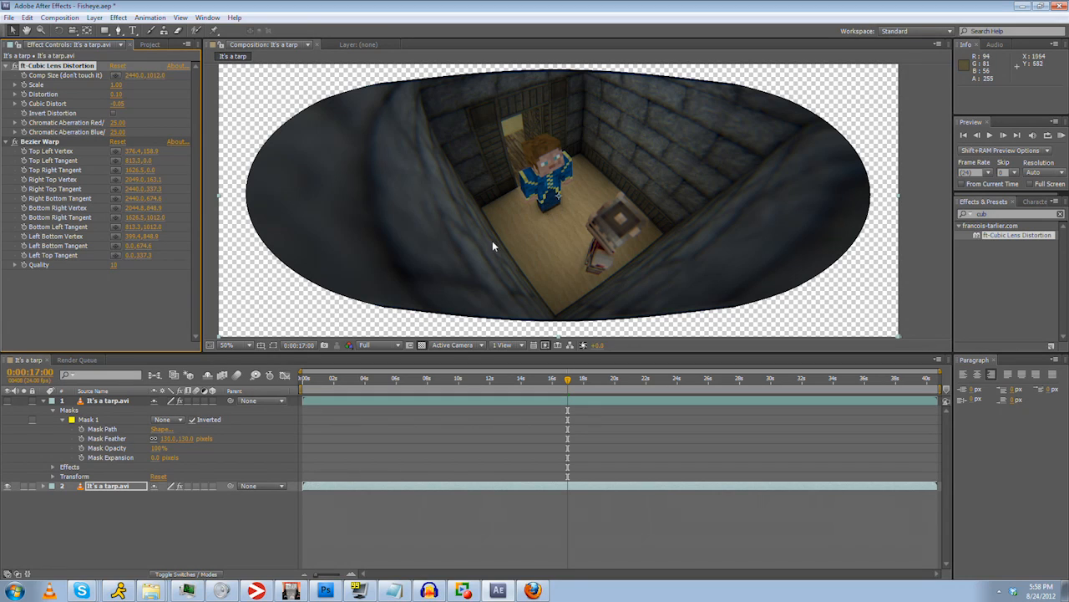
pyautogui.moveTo(535, 205)
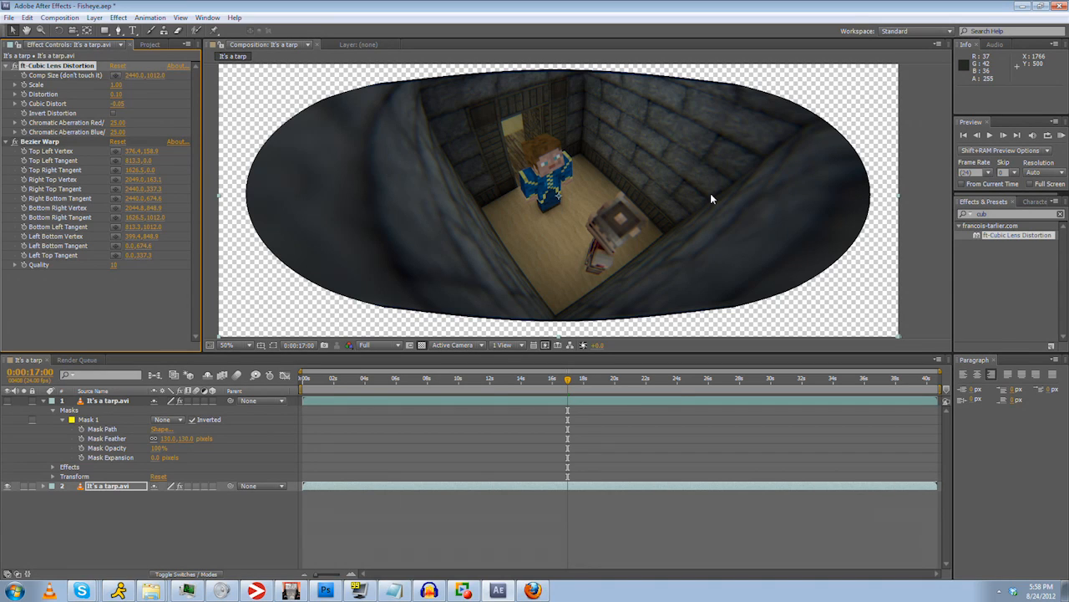
pyautogui.moveTo(356, 242)
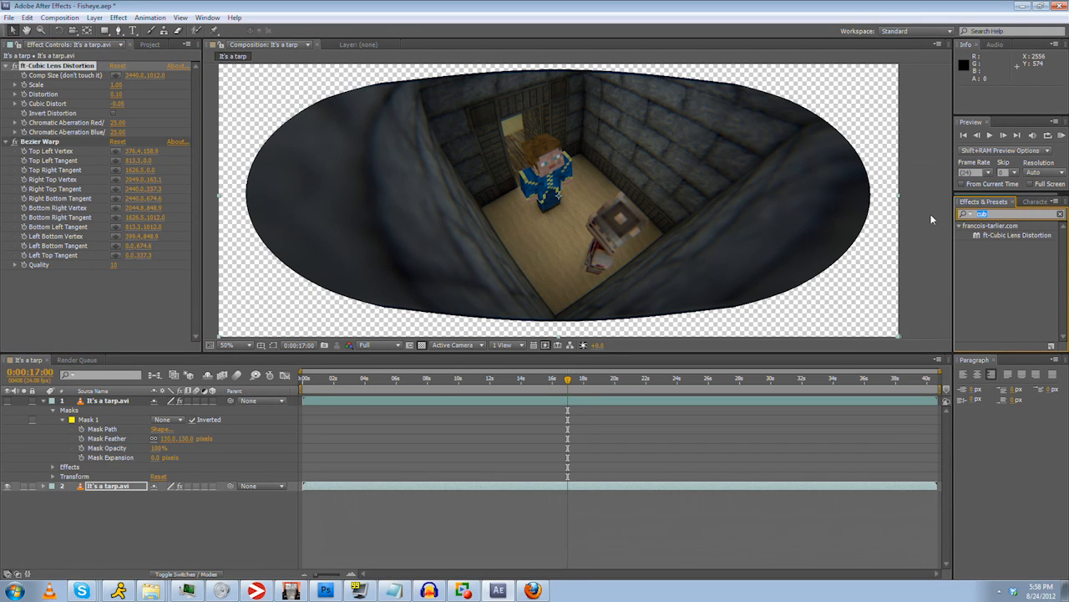
# - Apply the Bulge effect below Bezier Warp with a Bulge Height of 4.0
pyautogui.write('bulge')
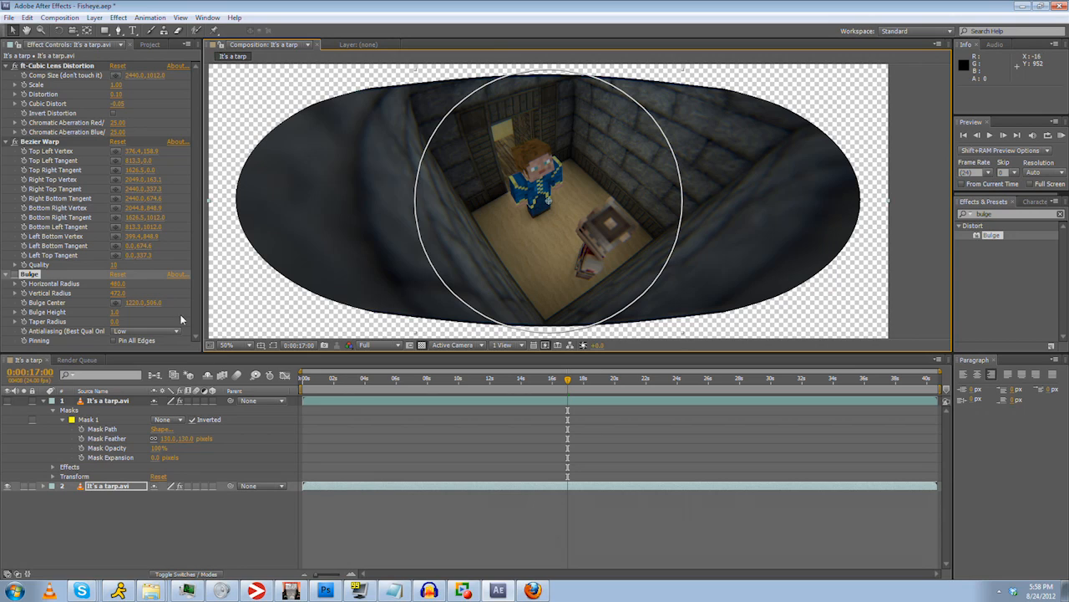
pyautogui.click(147, 331)
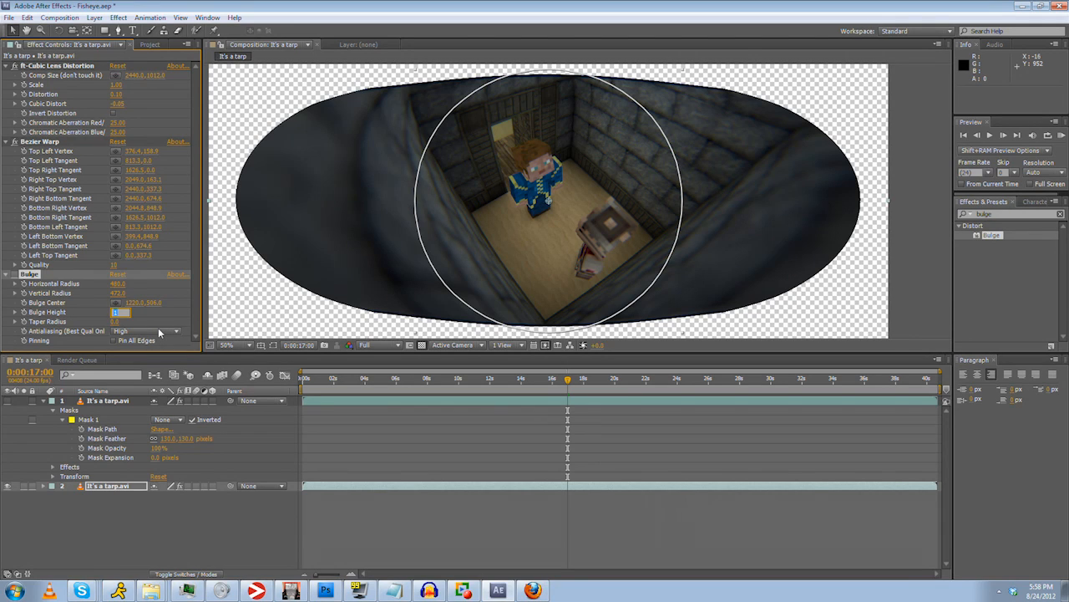
pyautogui.write('4.0')
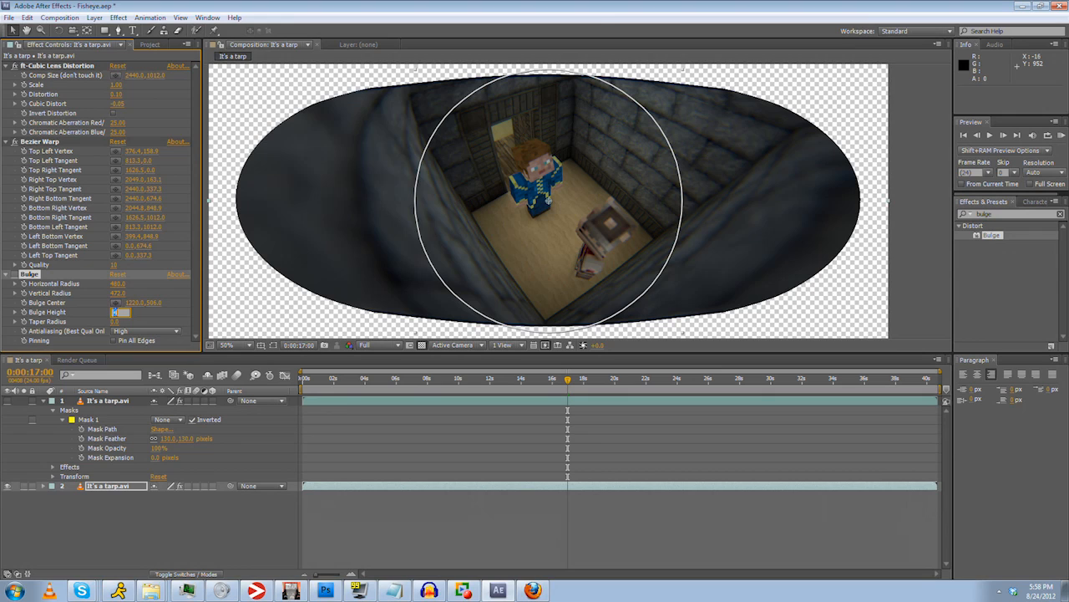
pyautogui.write('4.0')
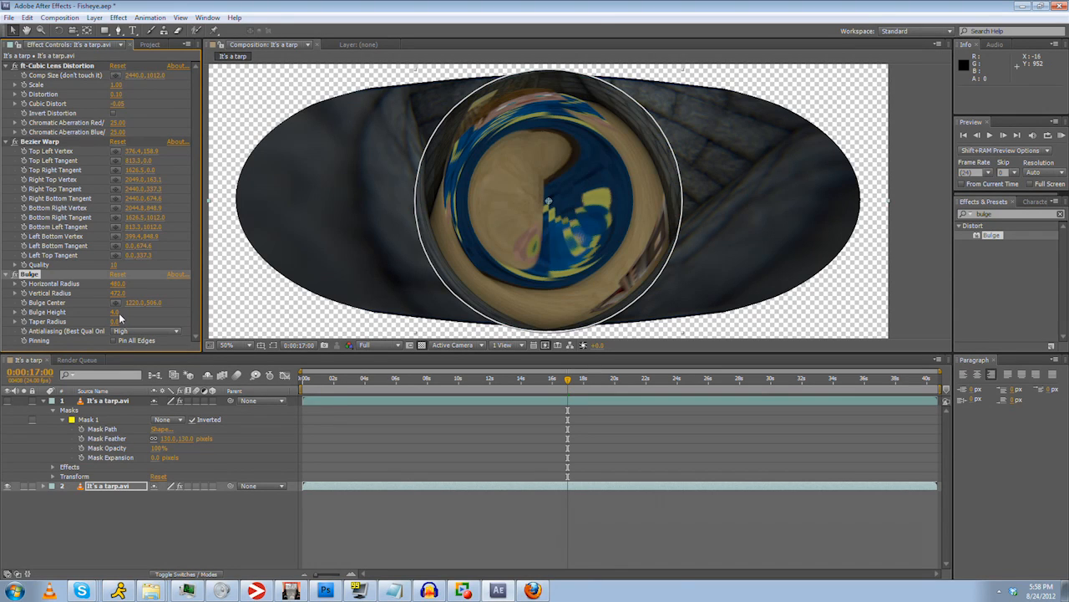
# - Tune the bulge height down to a gentle swell and hide the bulge outline
pyautogui.click(117, 313)
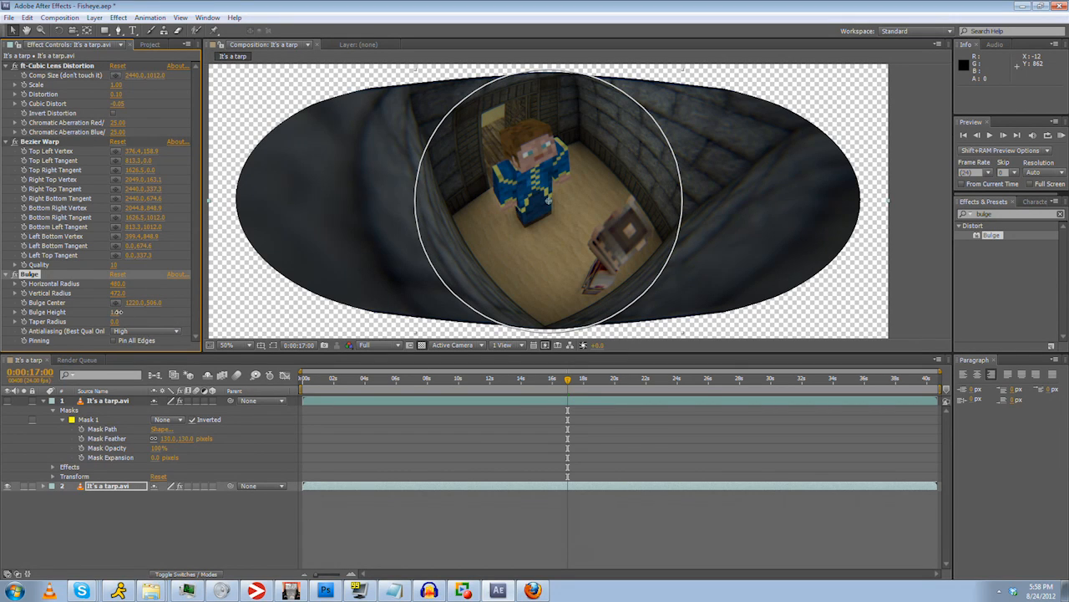
pyautogui.click(117, 312)
pyautogui.write('0.5')
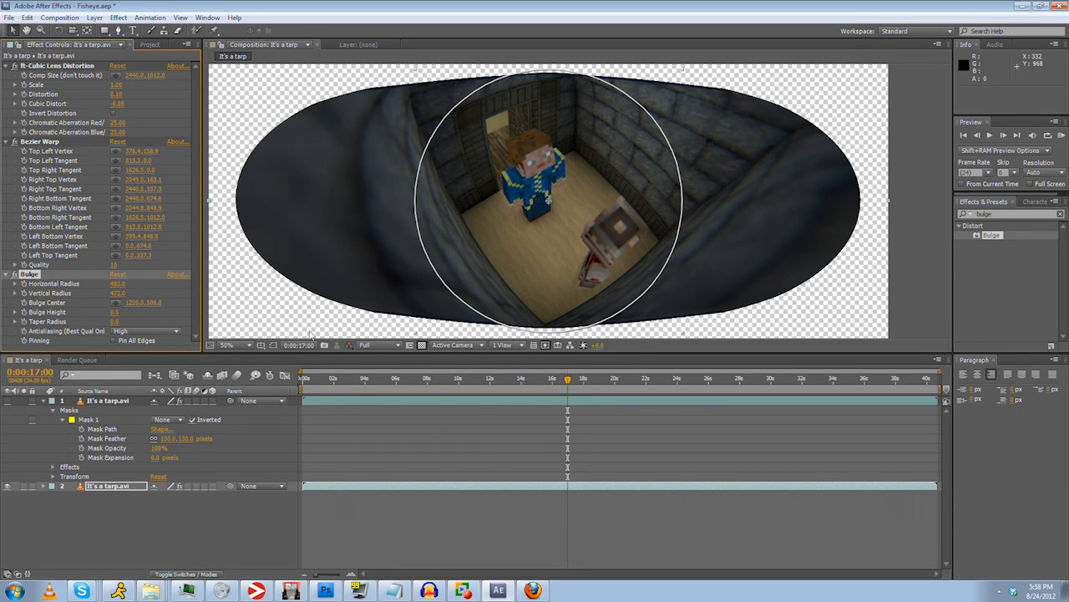
pyautogui.click(121, 312)
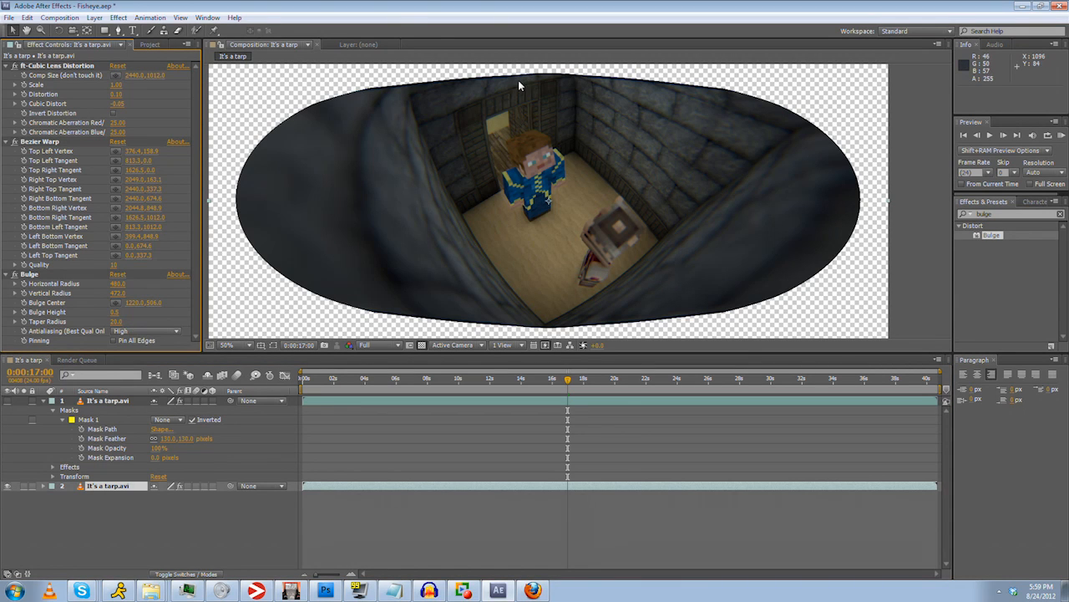
pyautogui.click(224, 344)
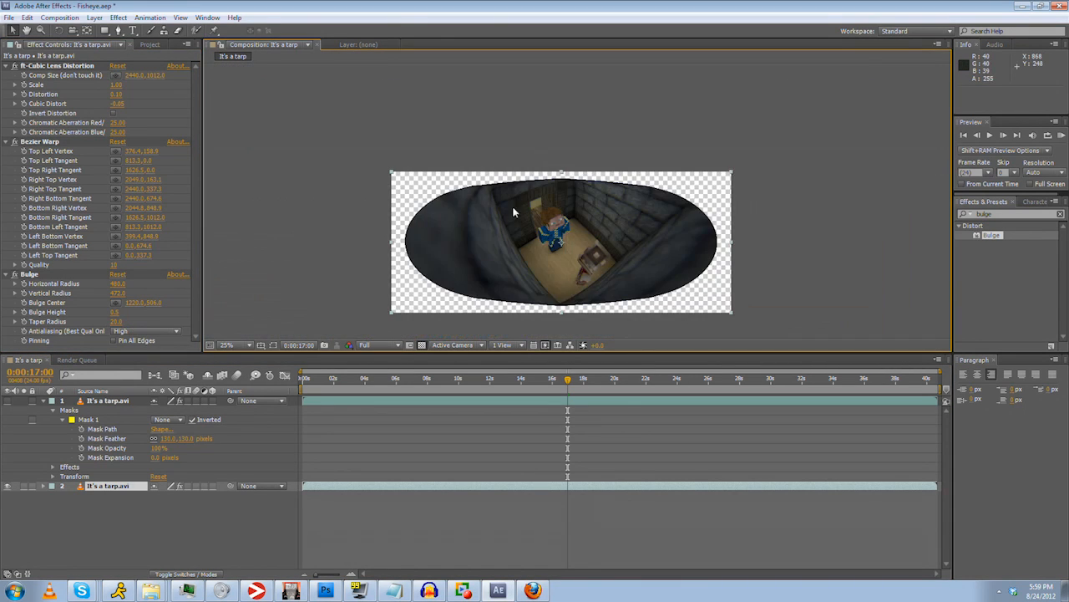
pyautogui.click(237, 344)
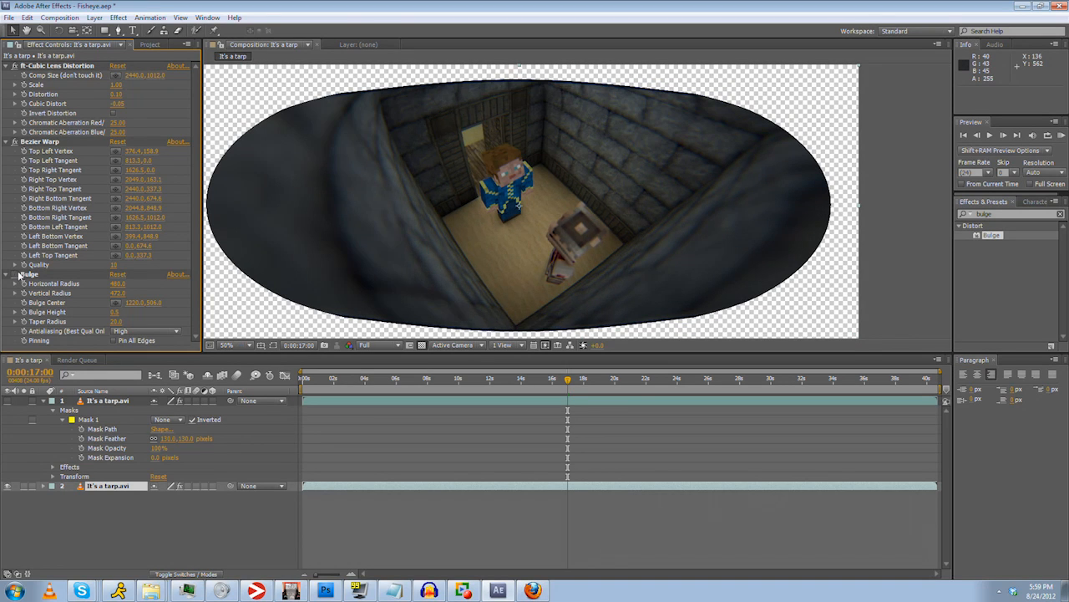
pyautogui.click(226, 344)
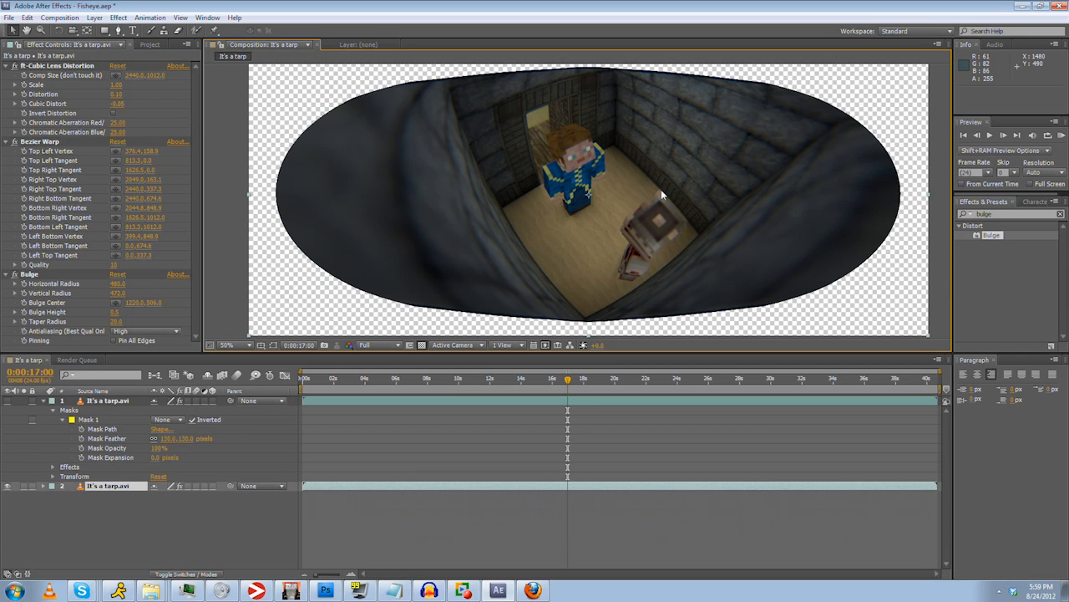
pyautogui.moveTo(621, 180)
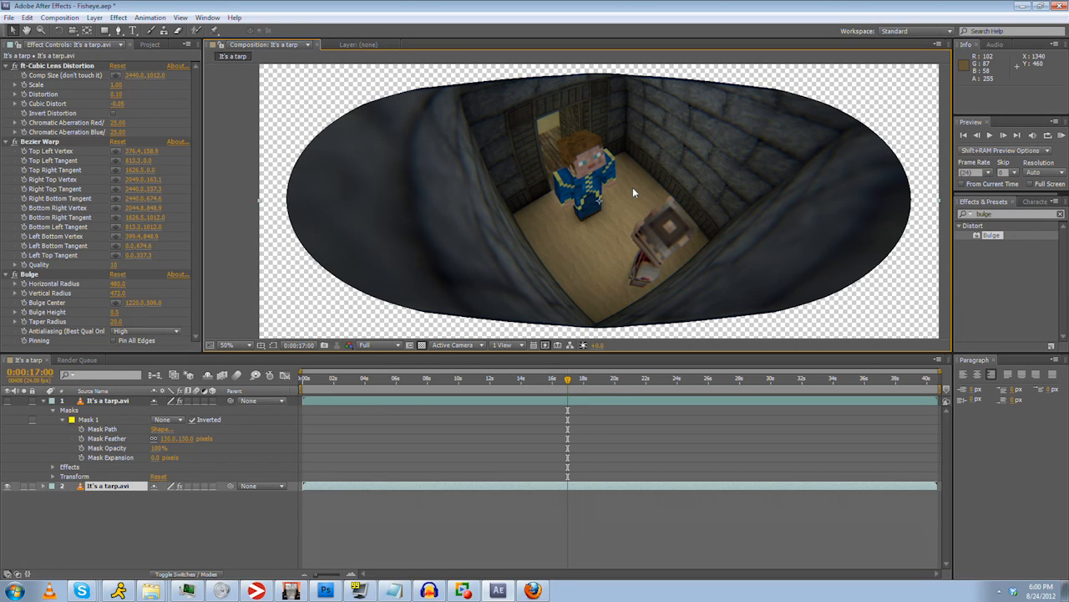
pyautogui.moveTo(599, 326)
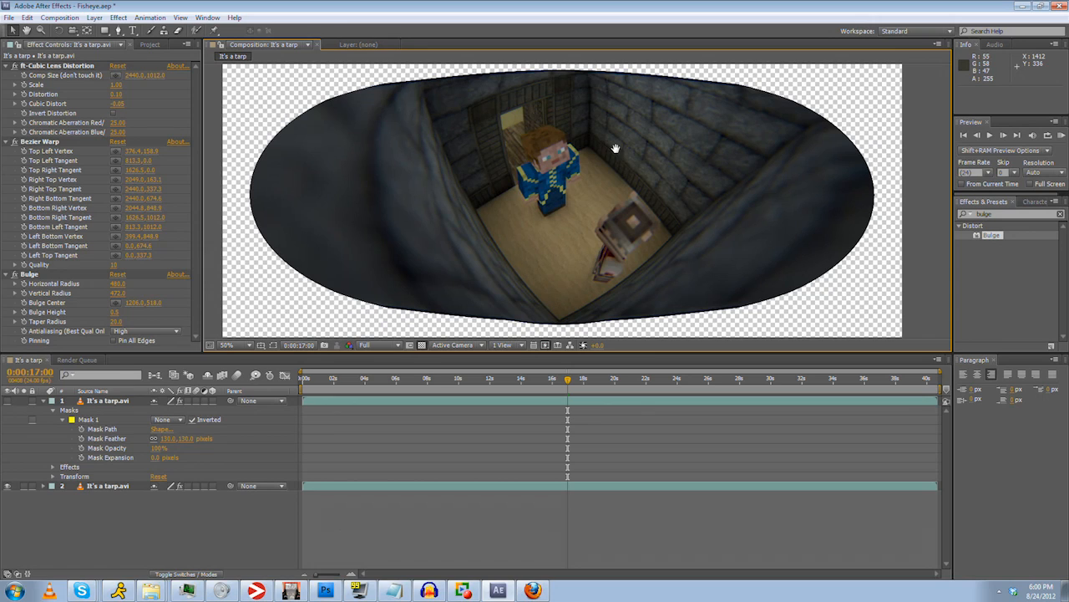
pyautogui.moveTo(855, 292)
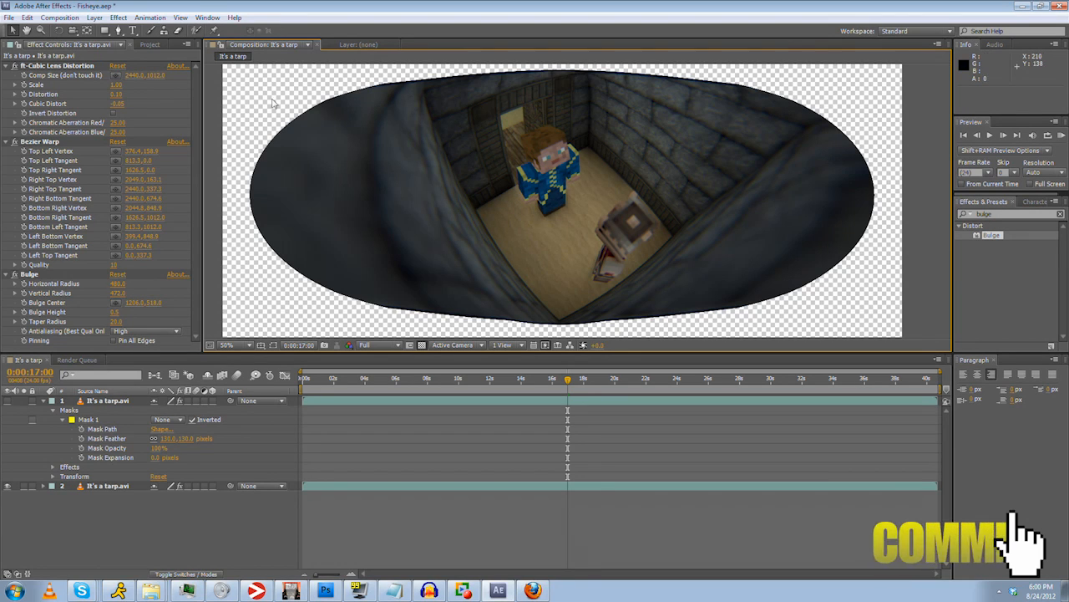
pyautogui.moveTo(467, 220)
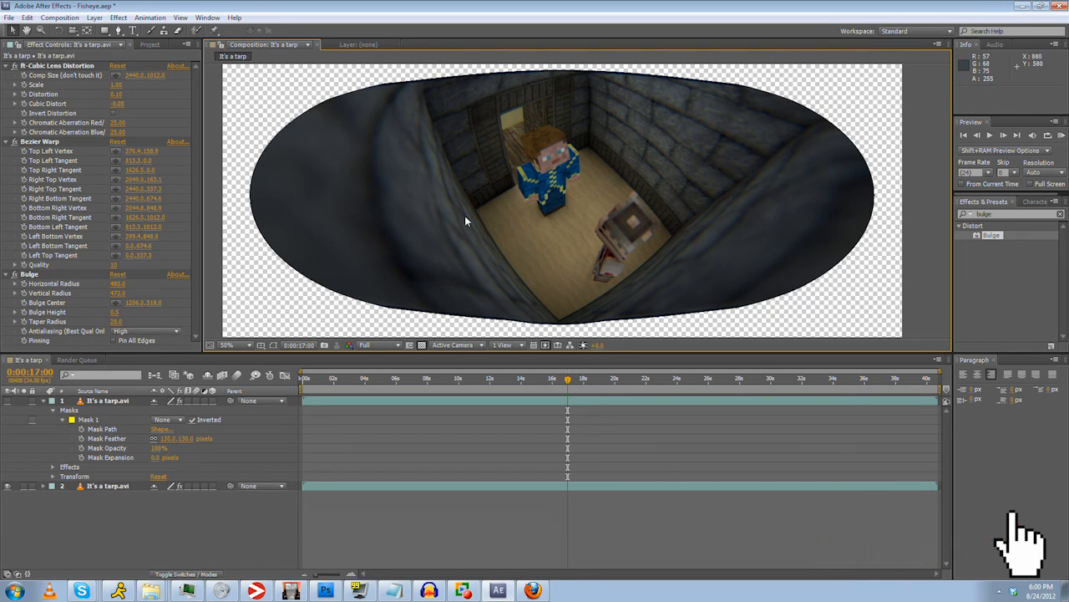